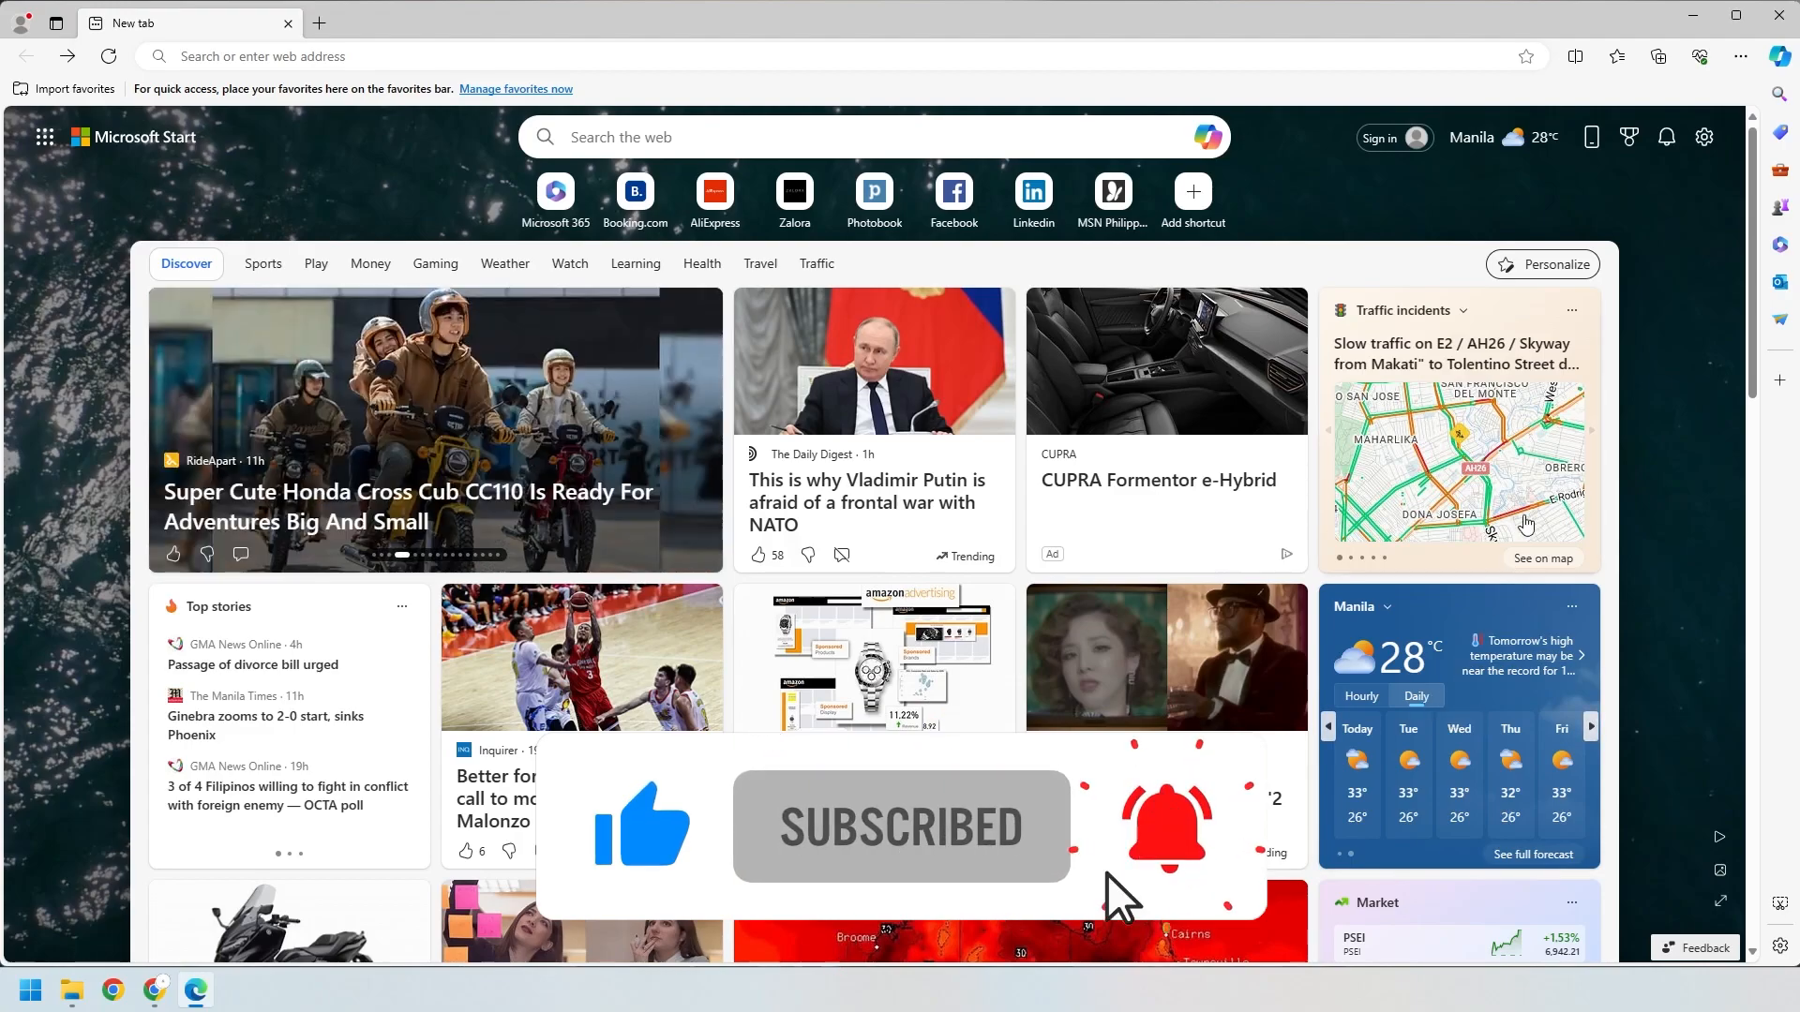
Go to Edge's extensions management page via the Extensions toolbar menu
left_click(1737, 56)
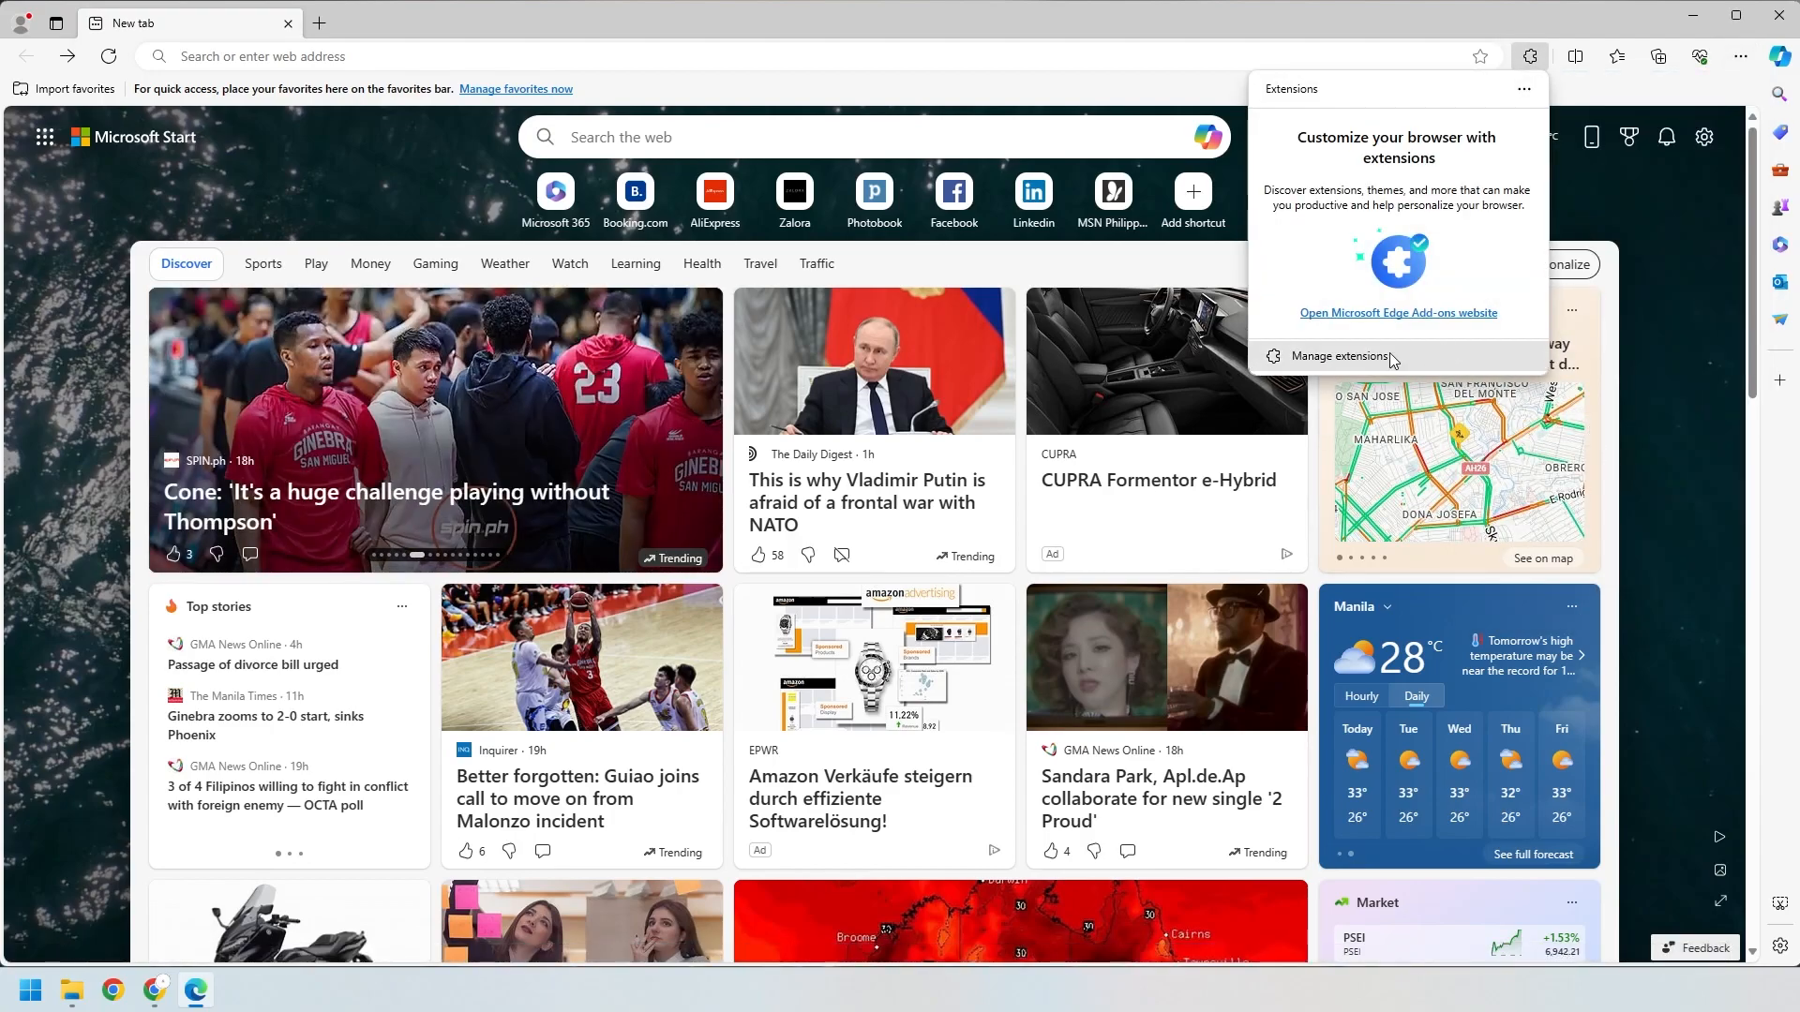
left_click(1339, 357)
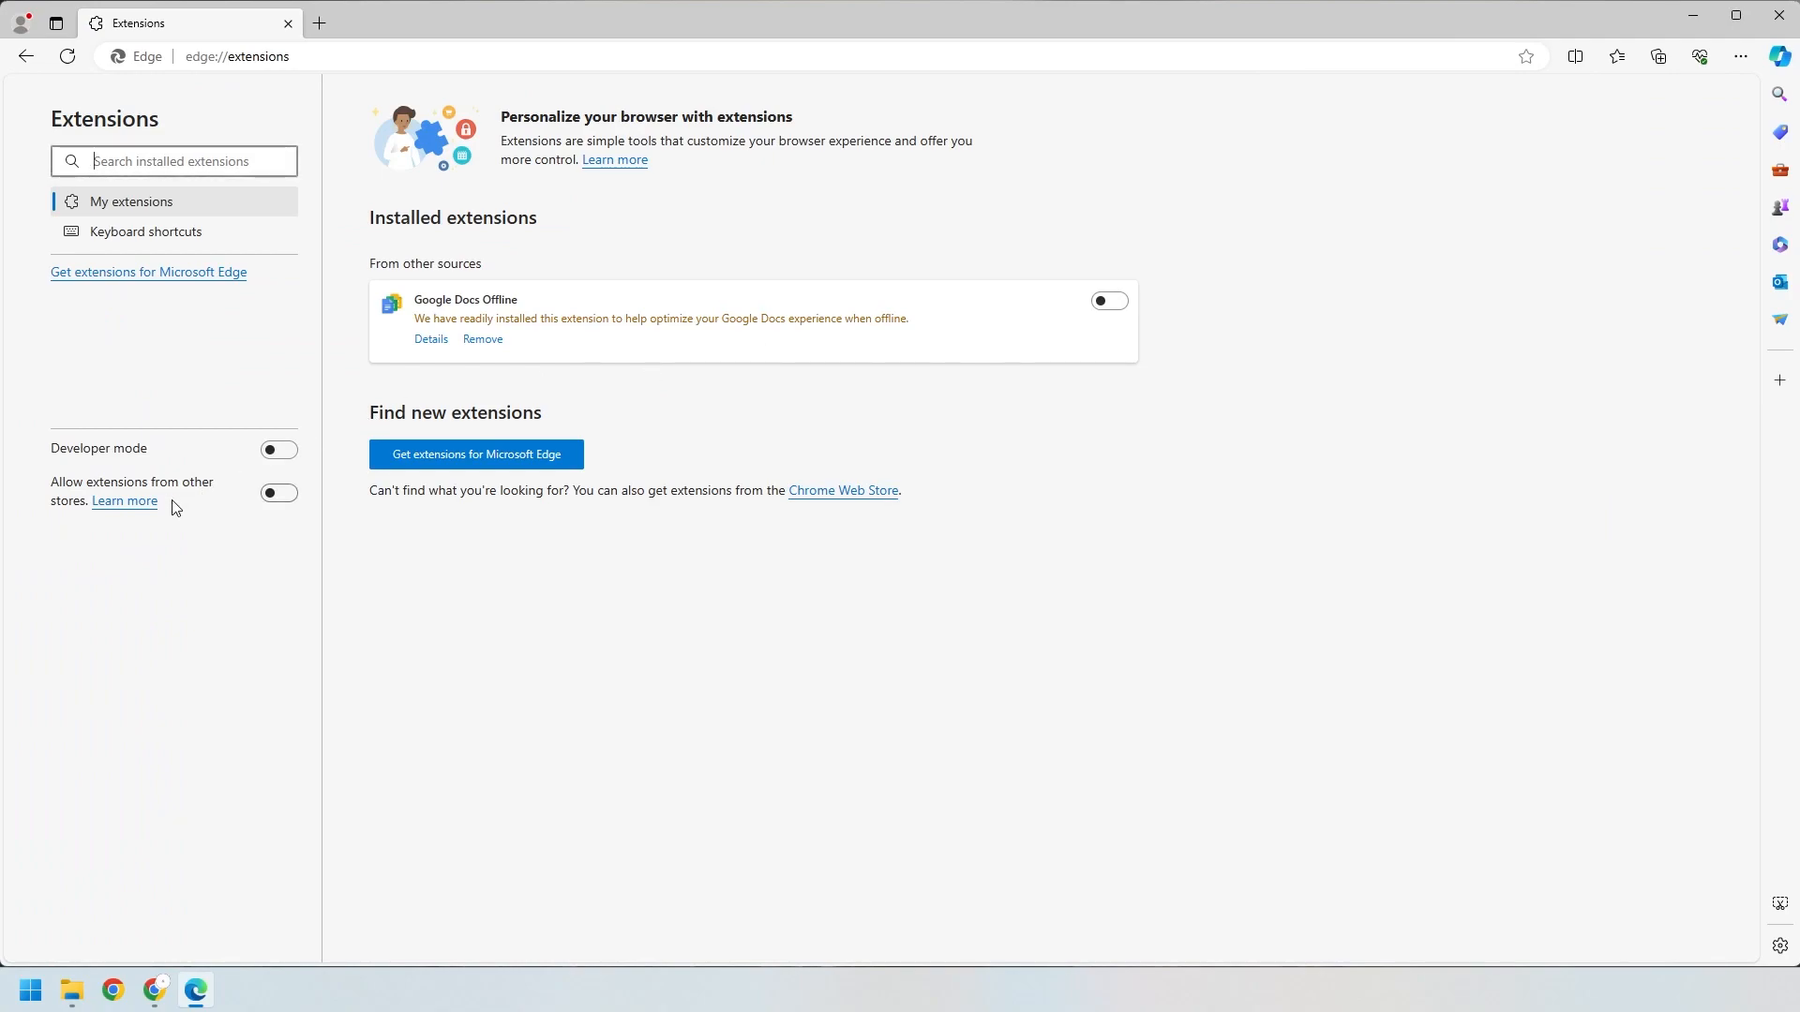
Switch on 'Allow extensions from other stores' and confirm with Allow
left_click(277, 493)
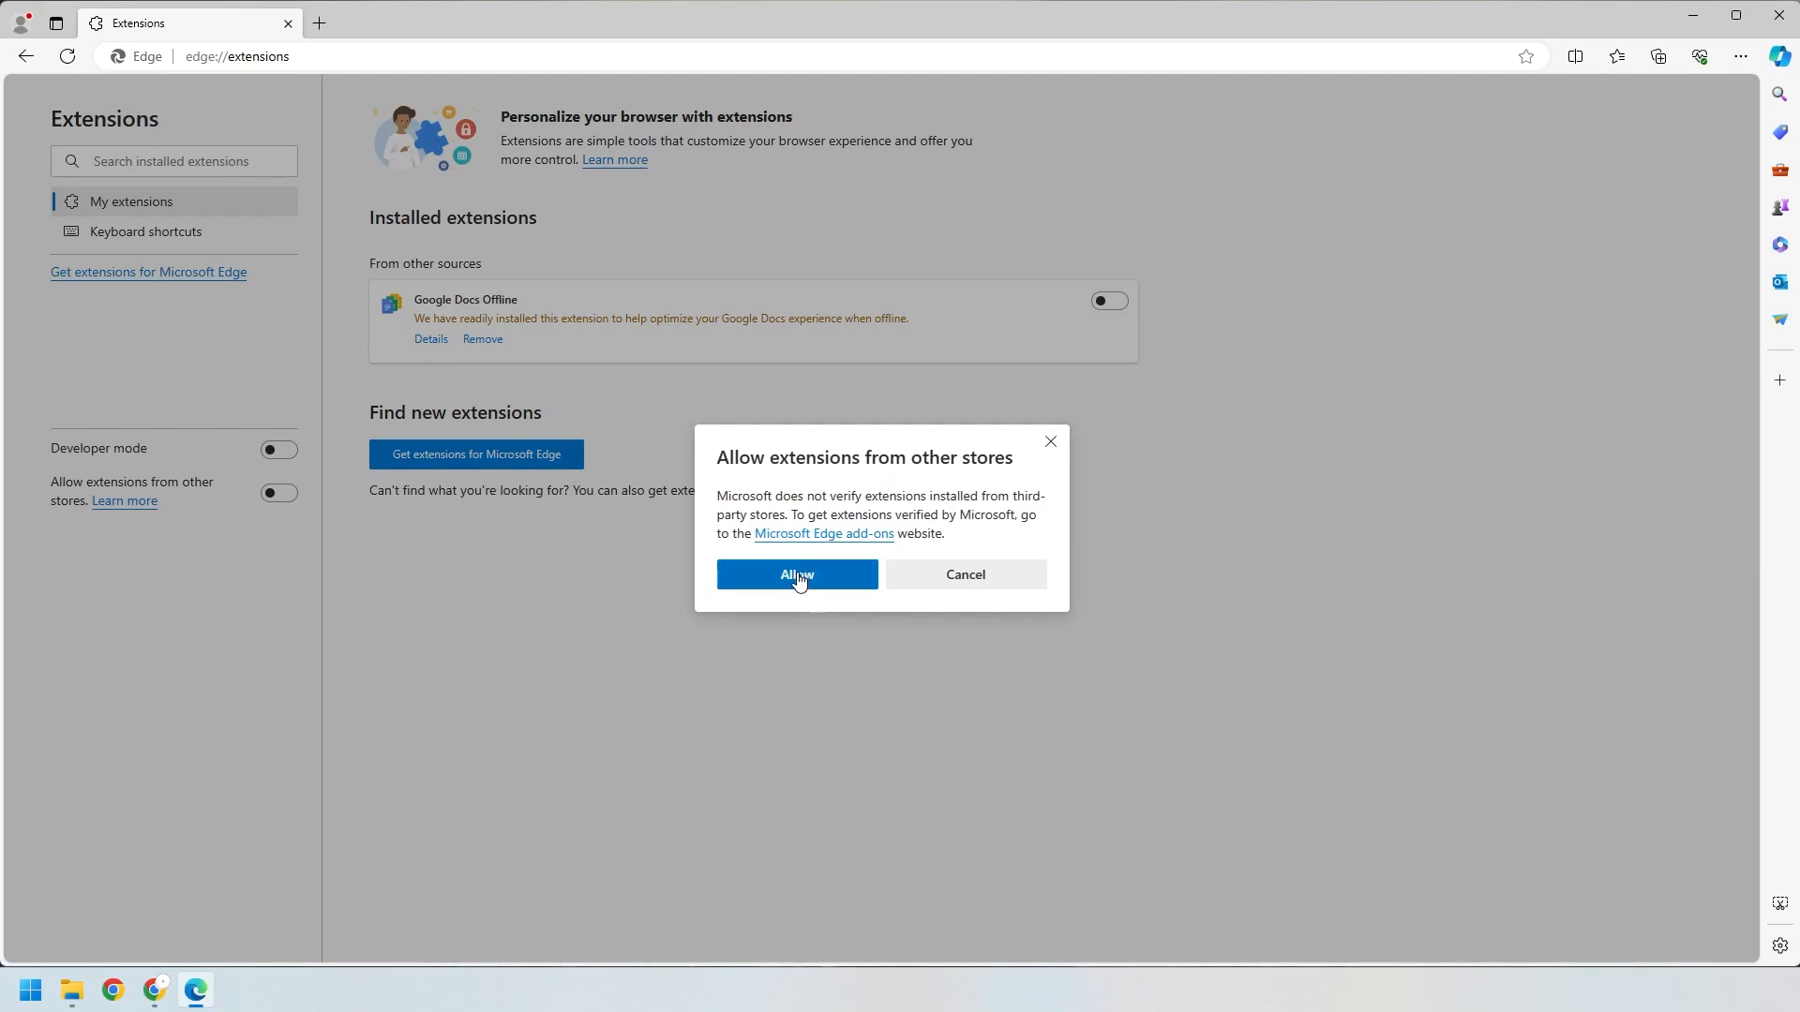
left_click(795, 573)
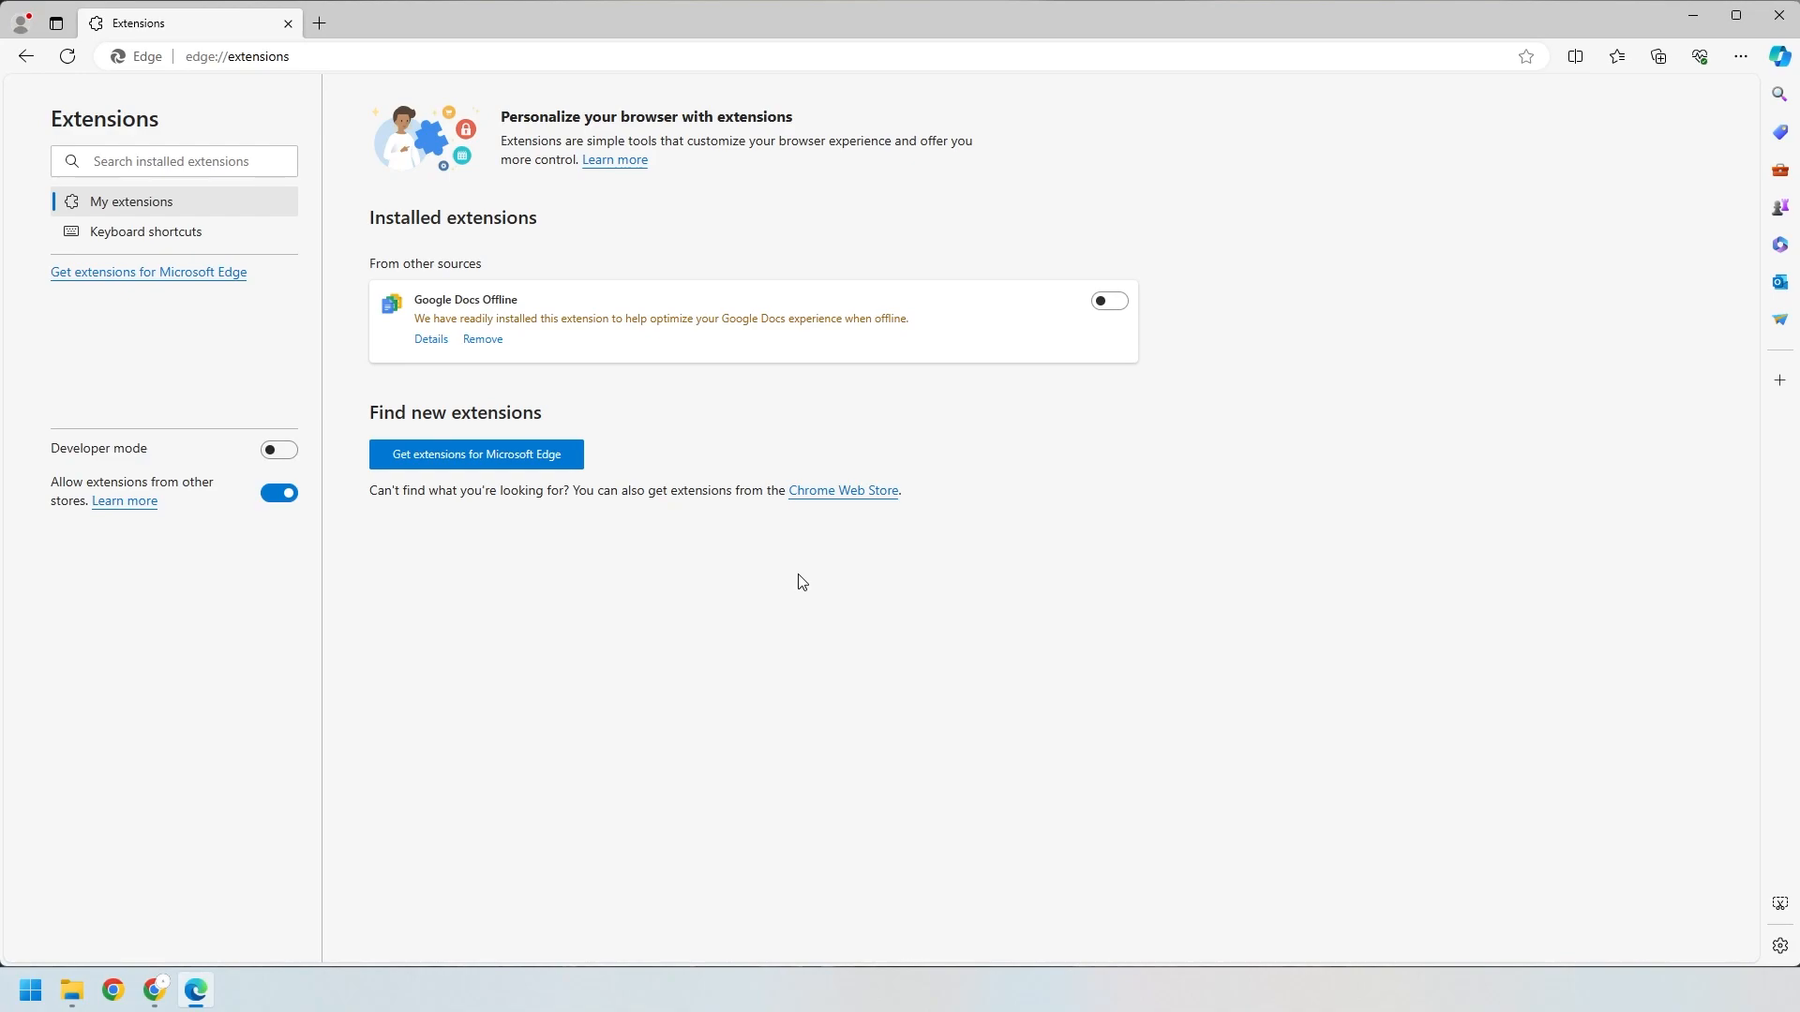
mouse_move(842, 490)
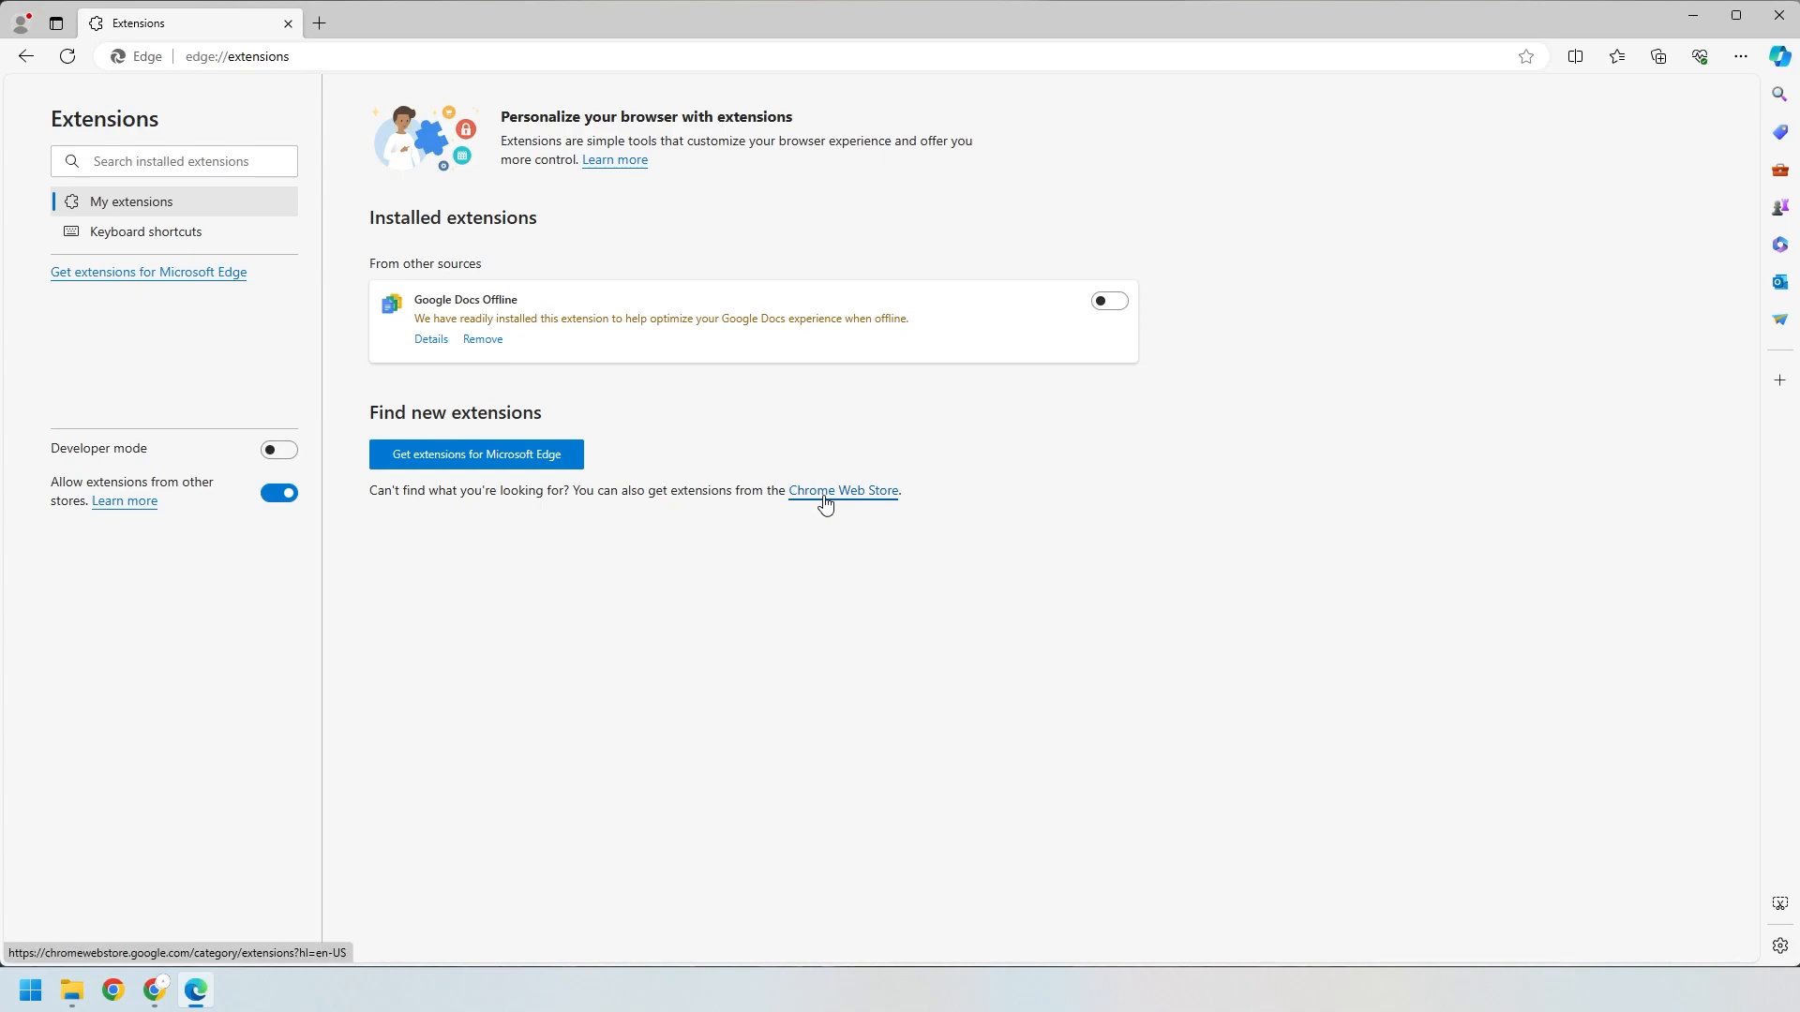
In the Chrome Web Store, search 'ever' and go to the Evernote Web Clipper listing
left_click(842, 489)
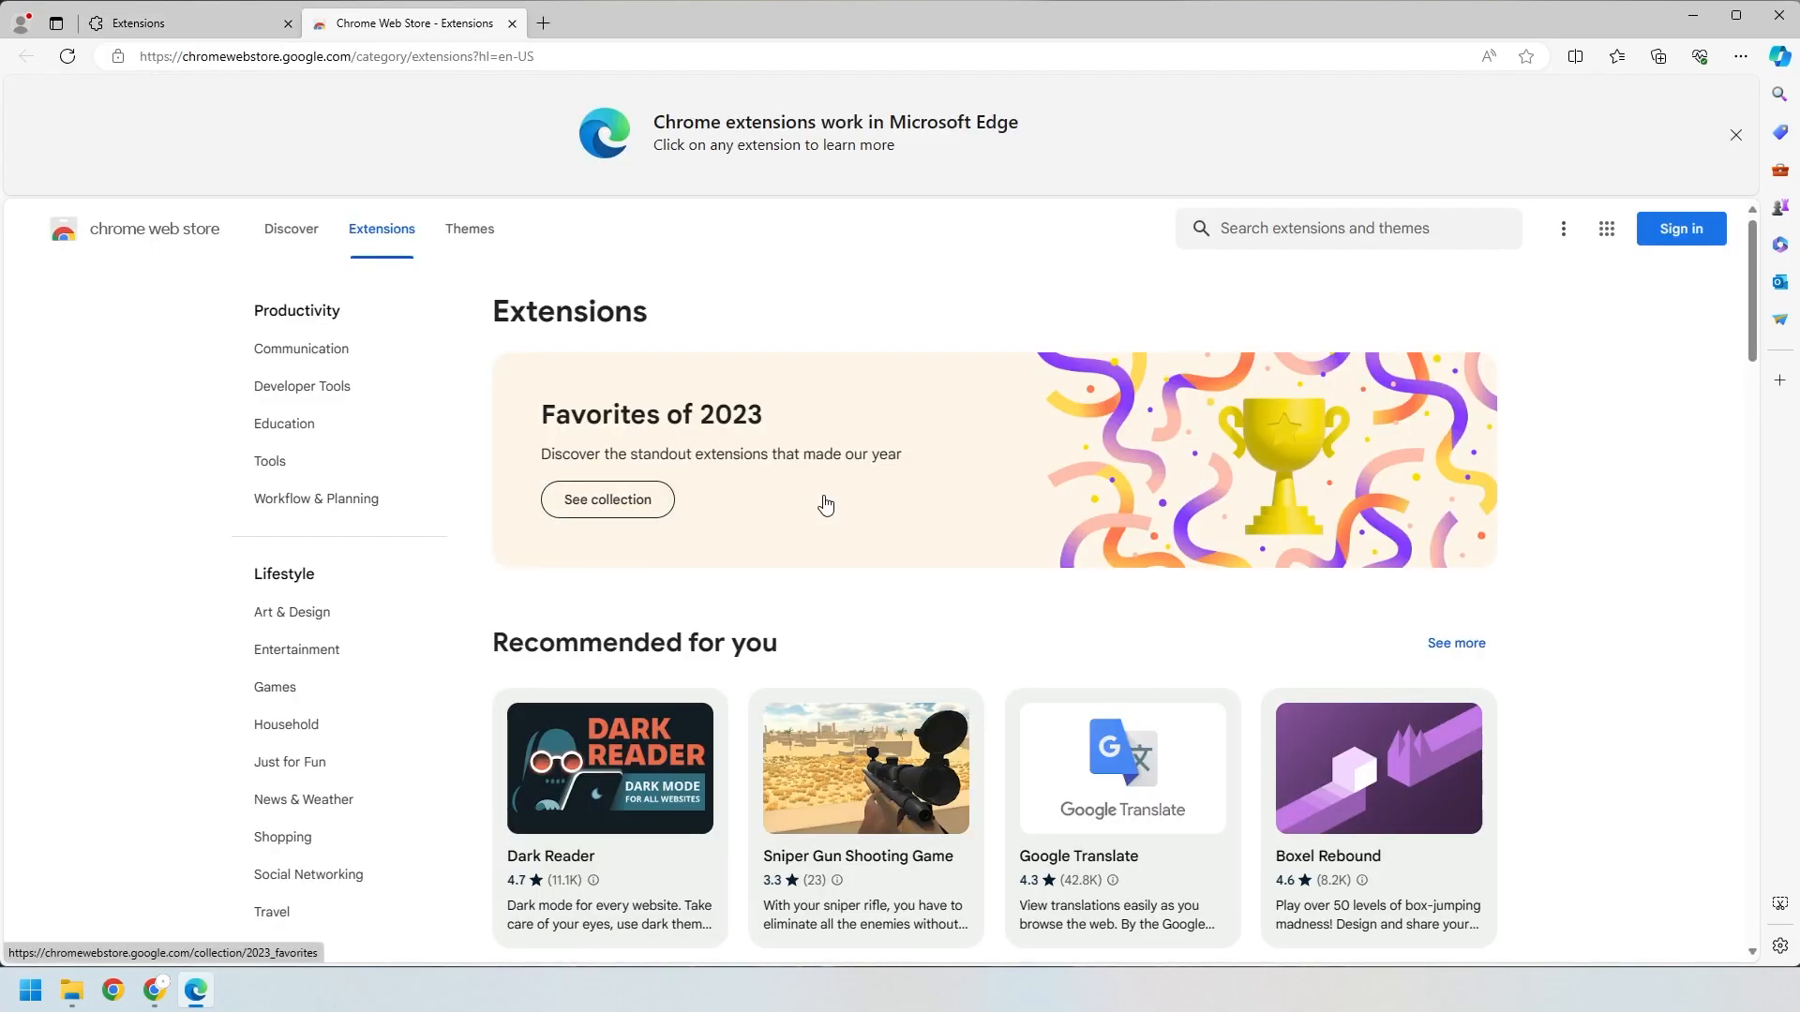
left_click(1348, 226)
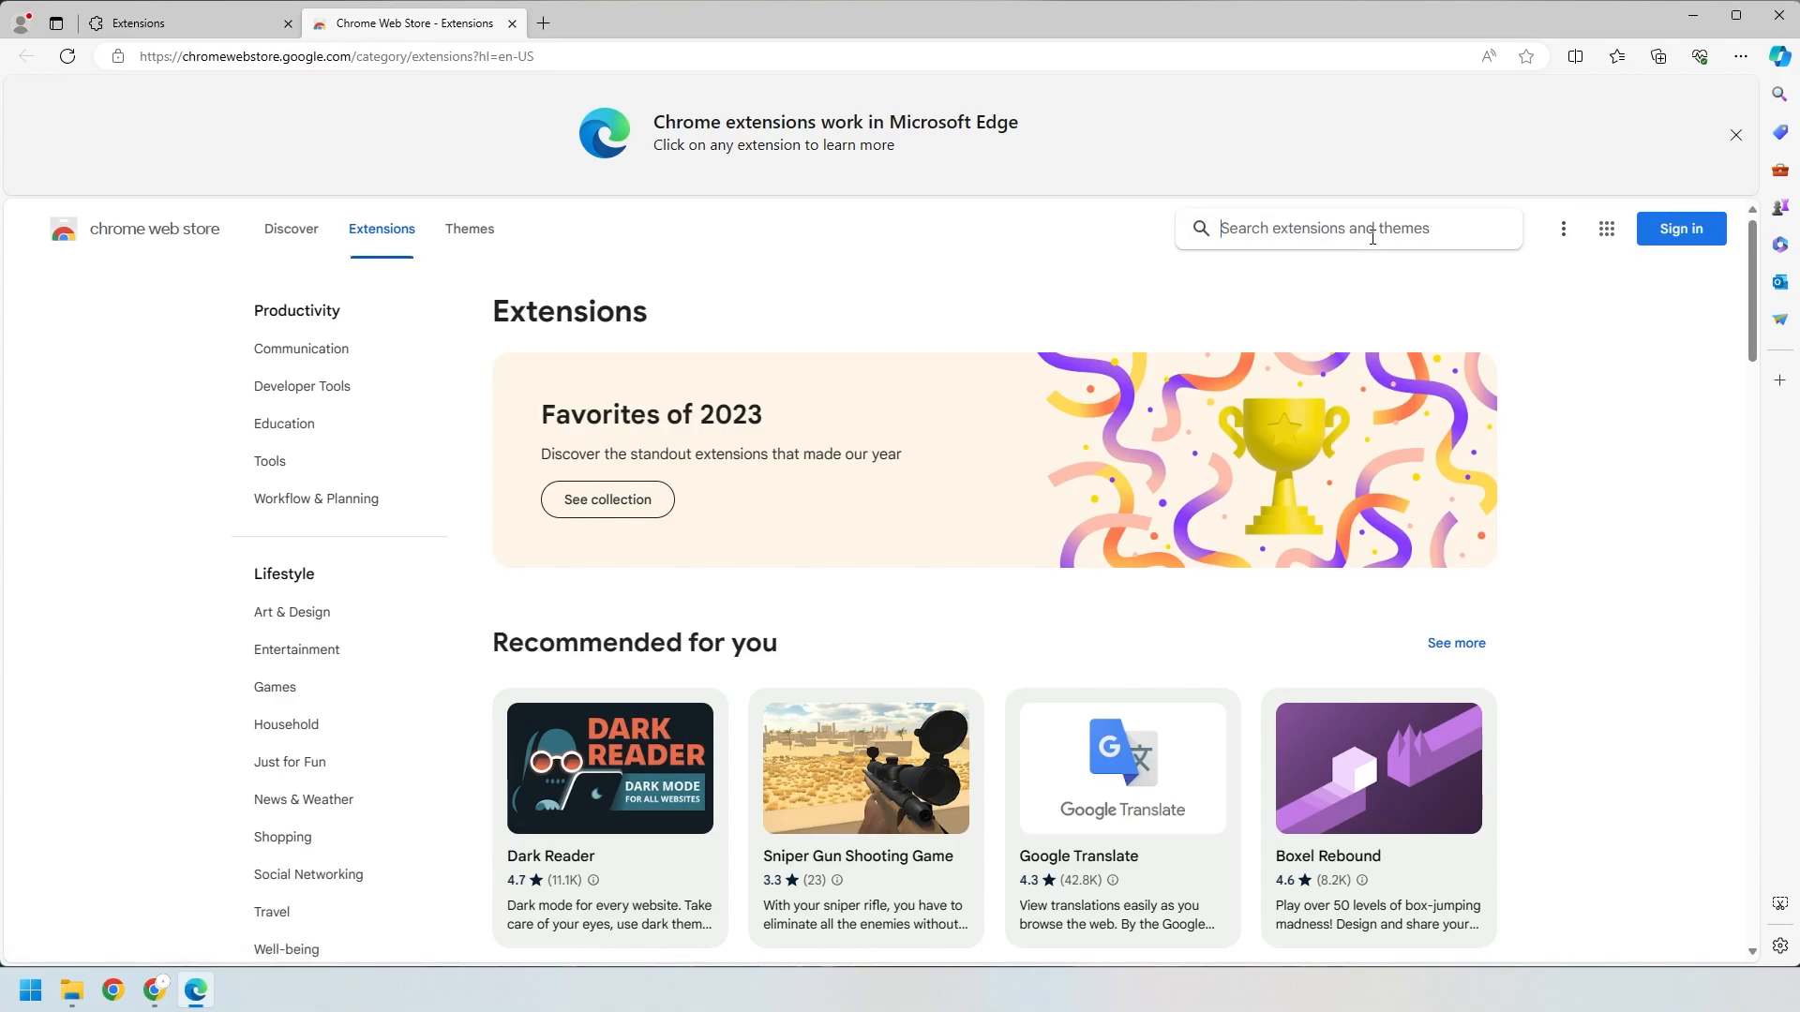
type("ever")
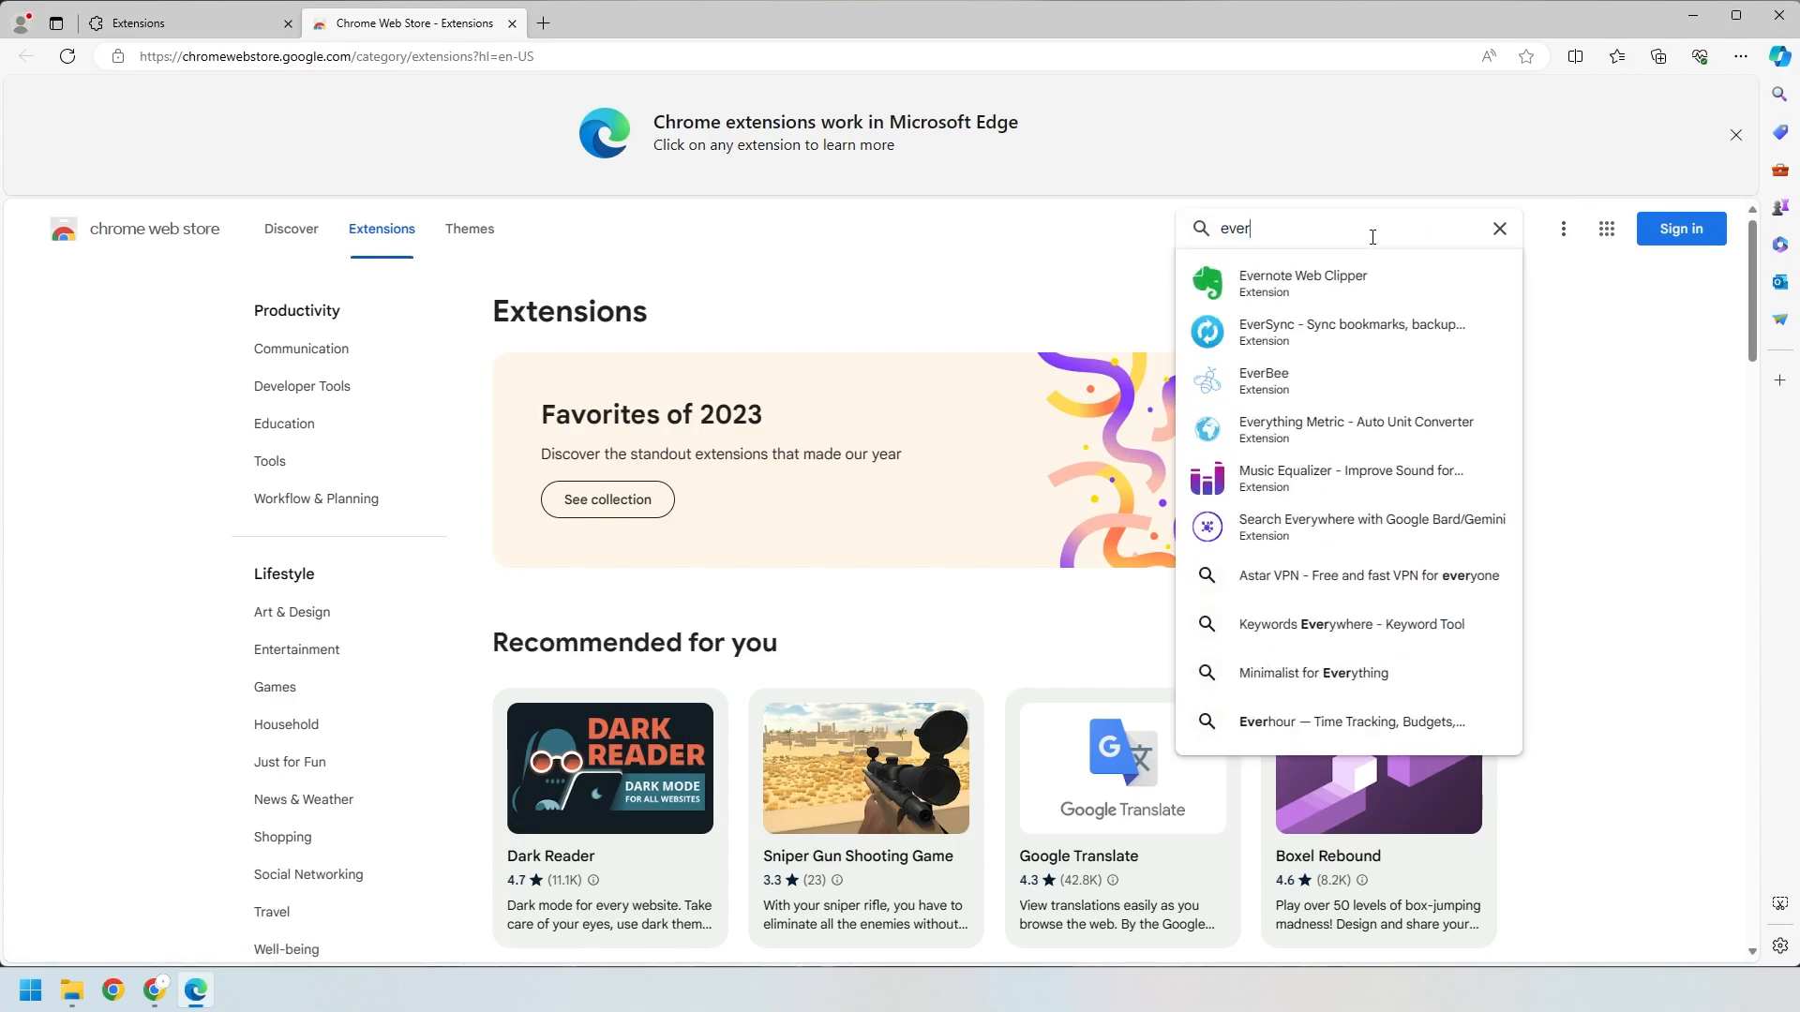
left_click(1301, 283)
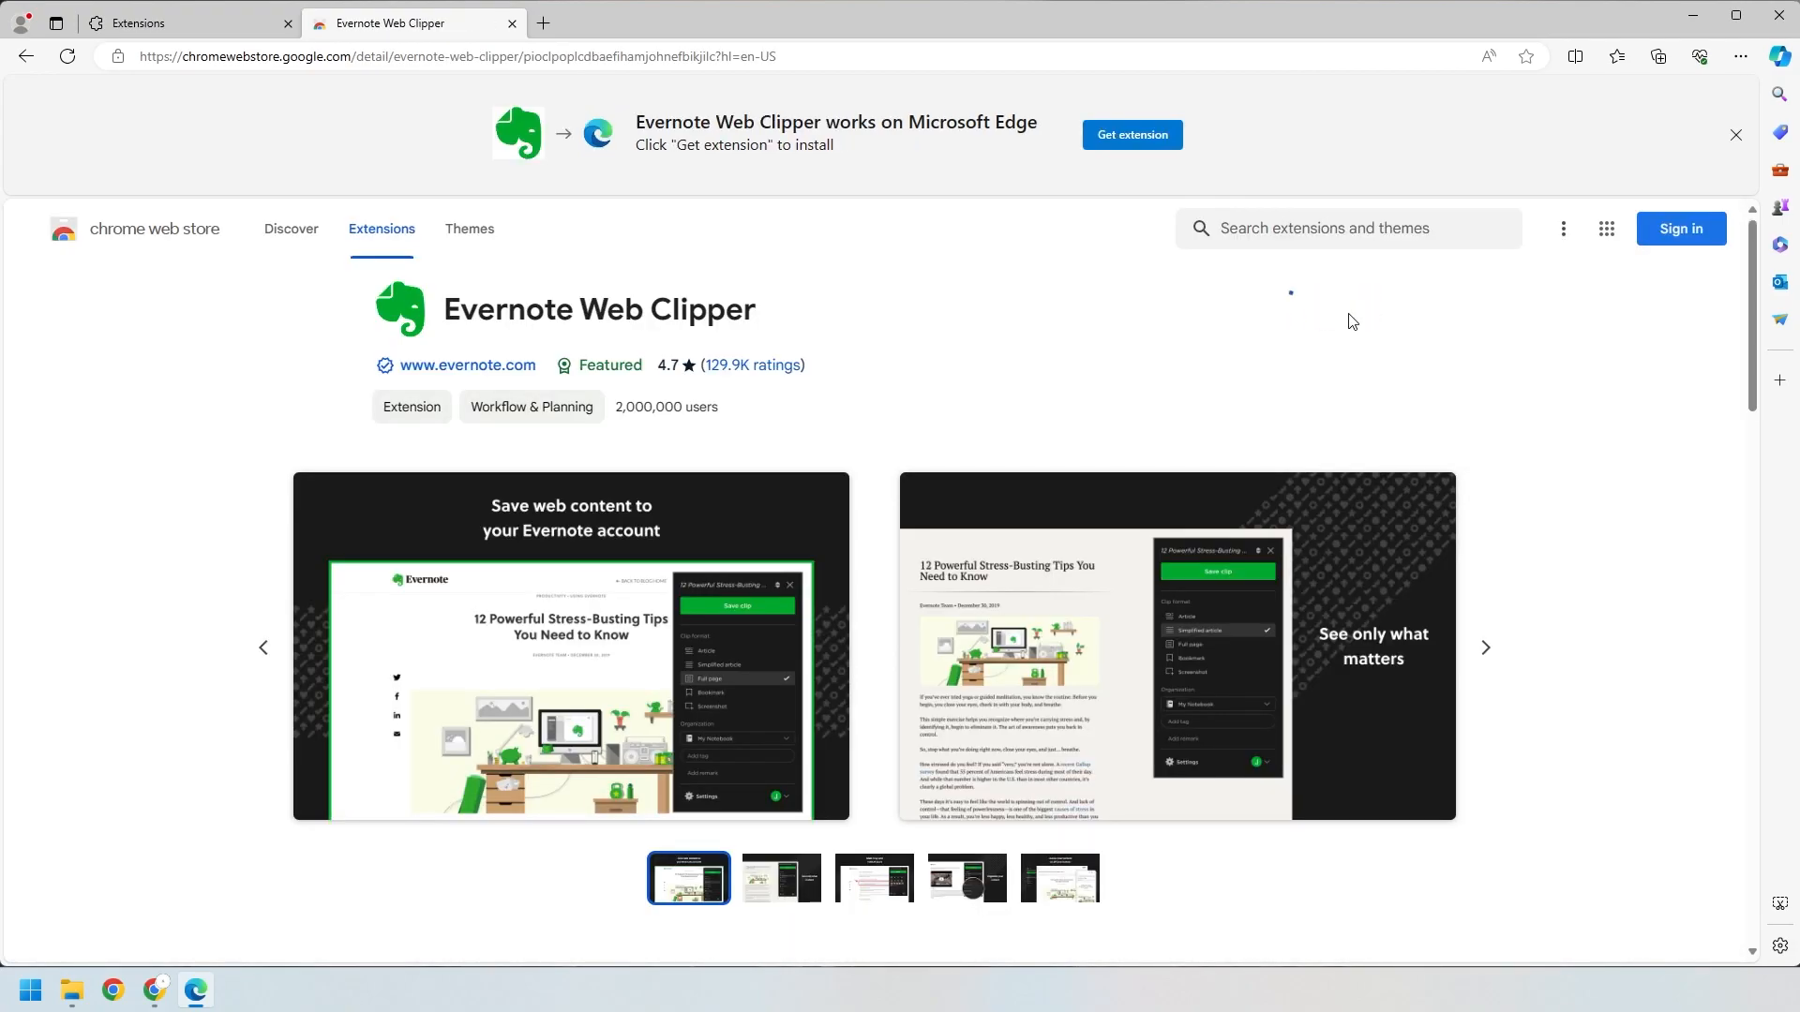
Install Evernote Web Clipper into Edge and dismiss the 'has been added' notice
left_click(1129, 135)
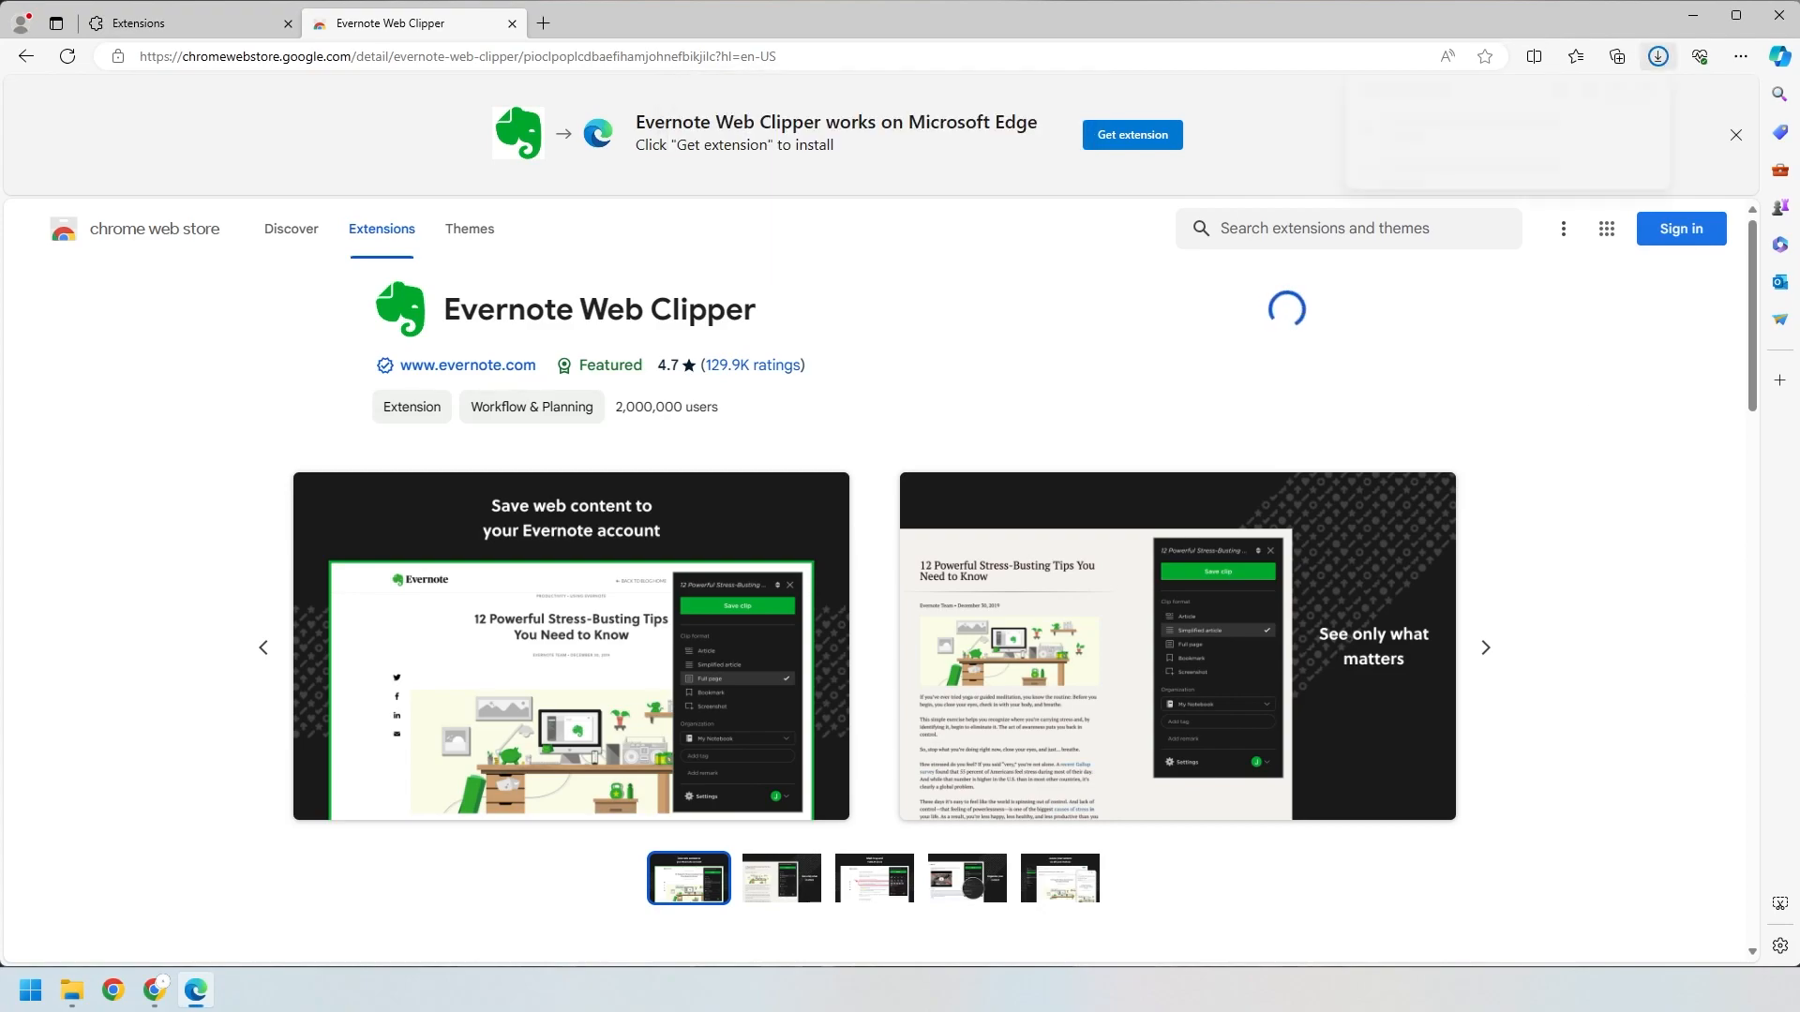
left_click(1129, 135)
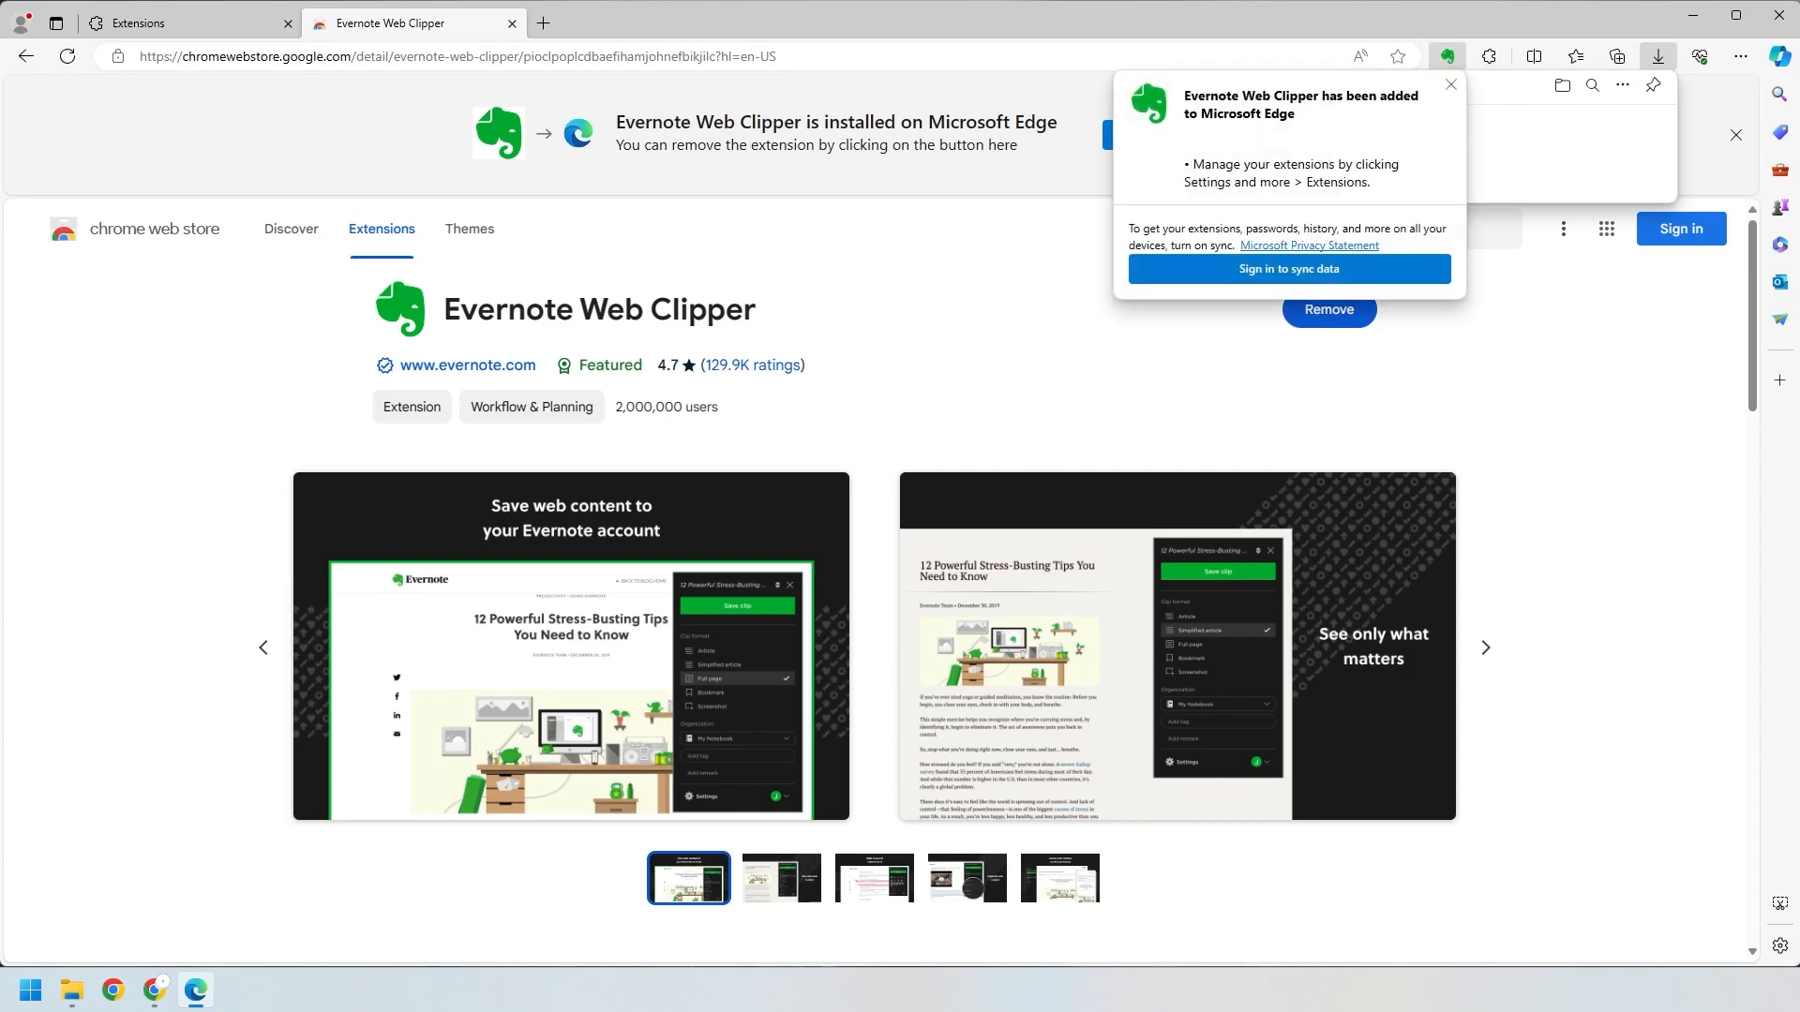
left_click(1449, 84)
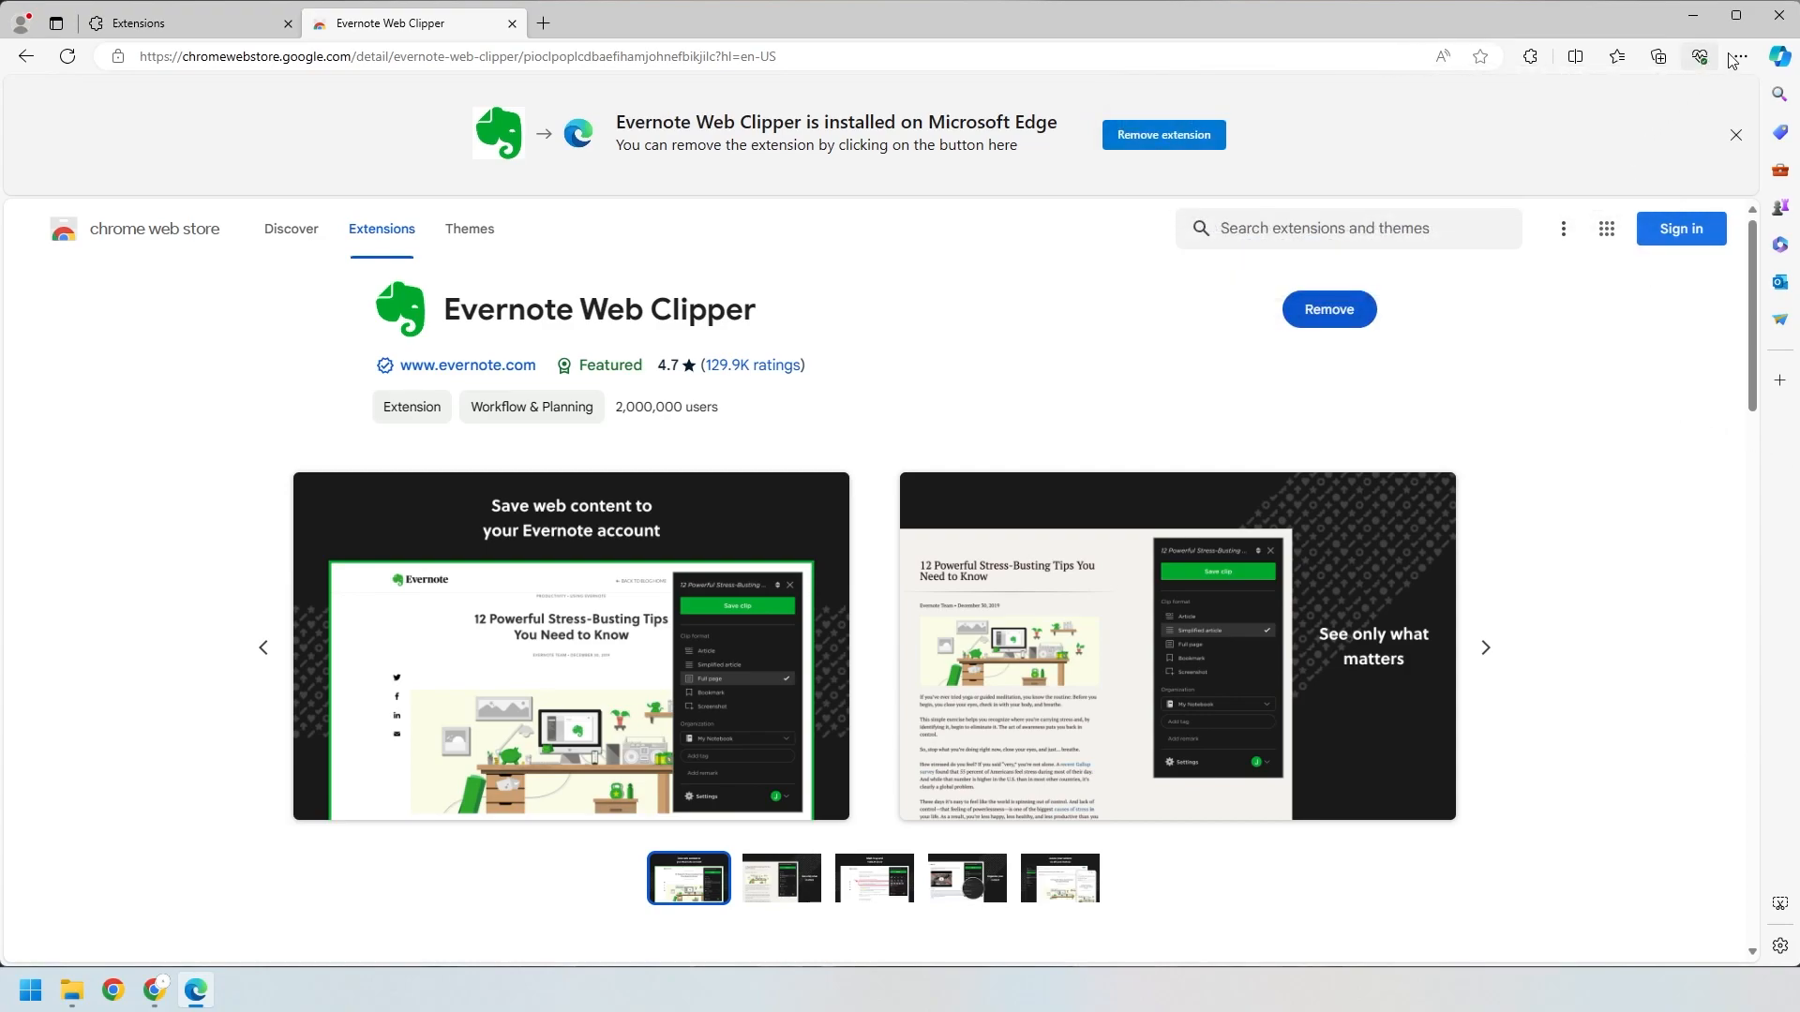
Show the installed Evernote Web Clipper in the Extensions menu and point at 'Show in toolbar'
left_click(1738, 56)
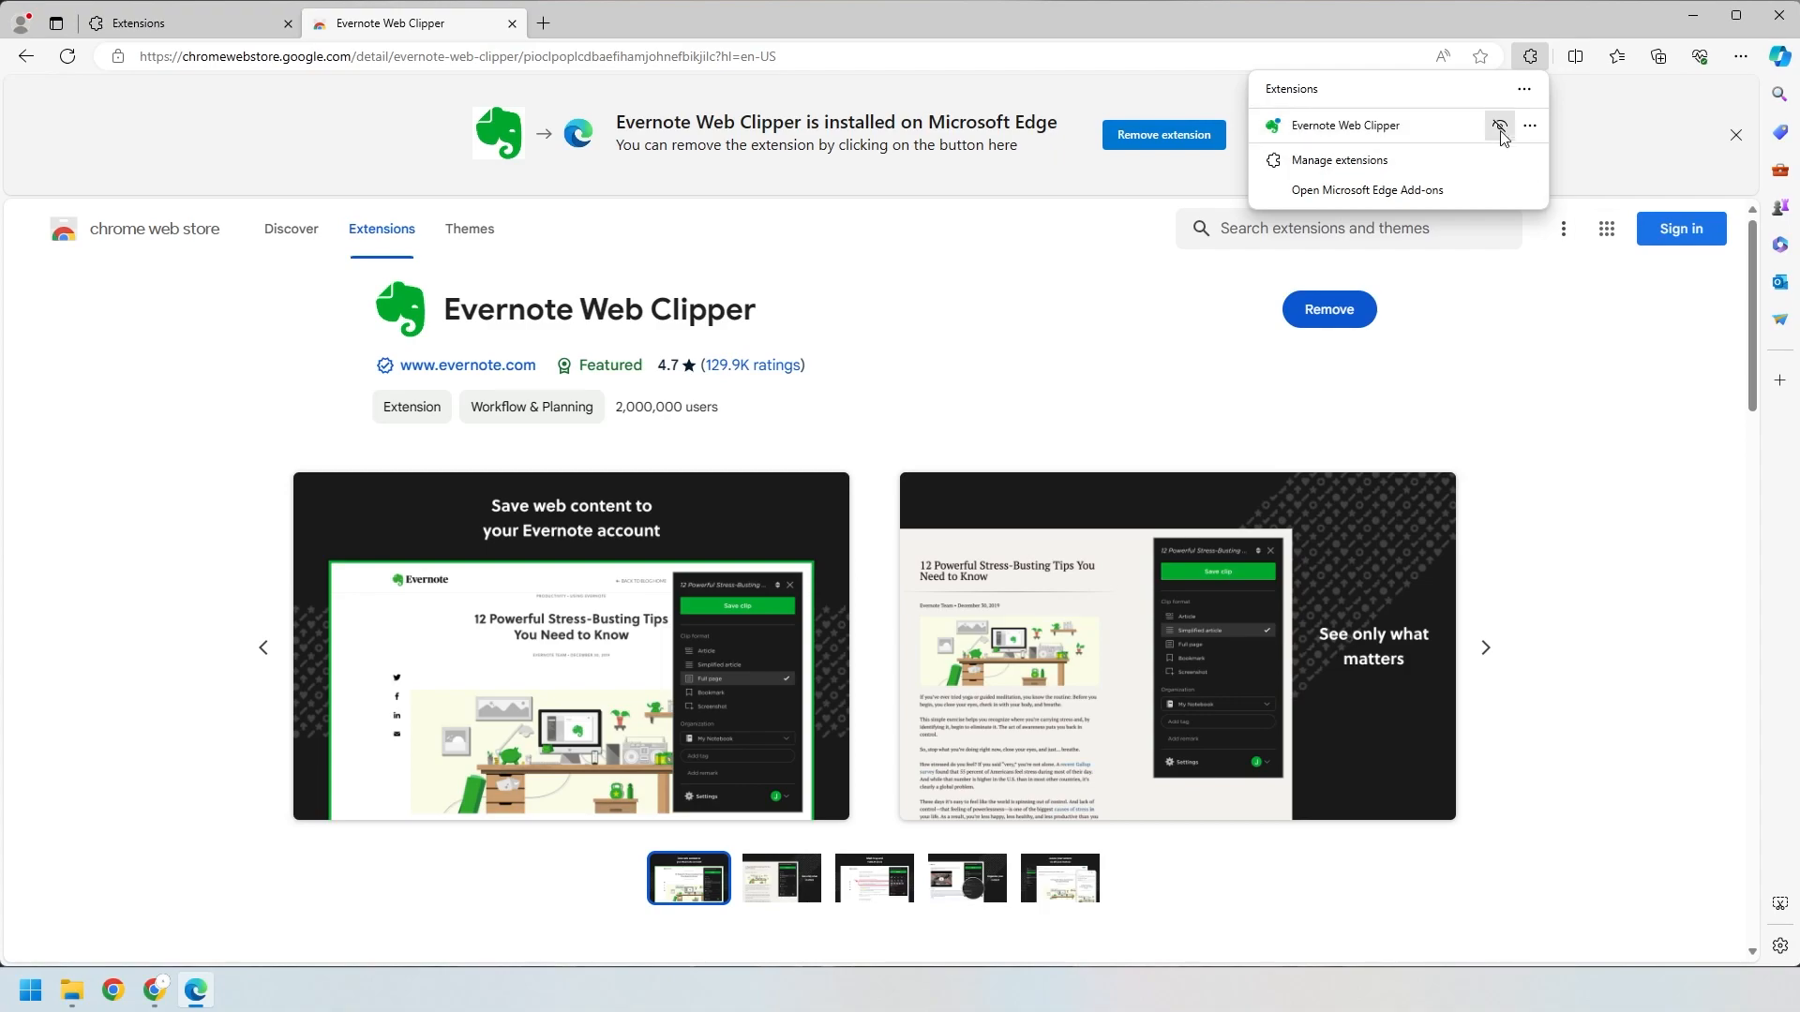
mouse_move(1498, 126)
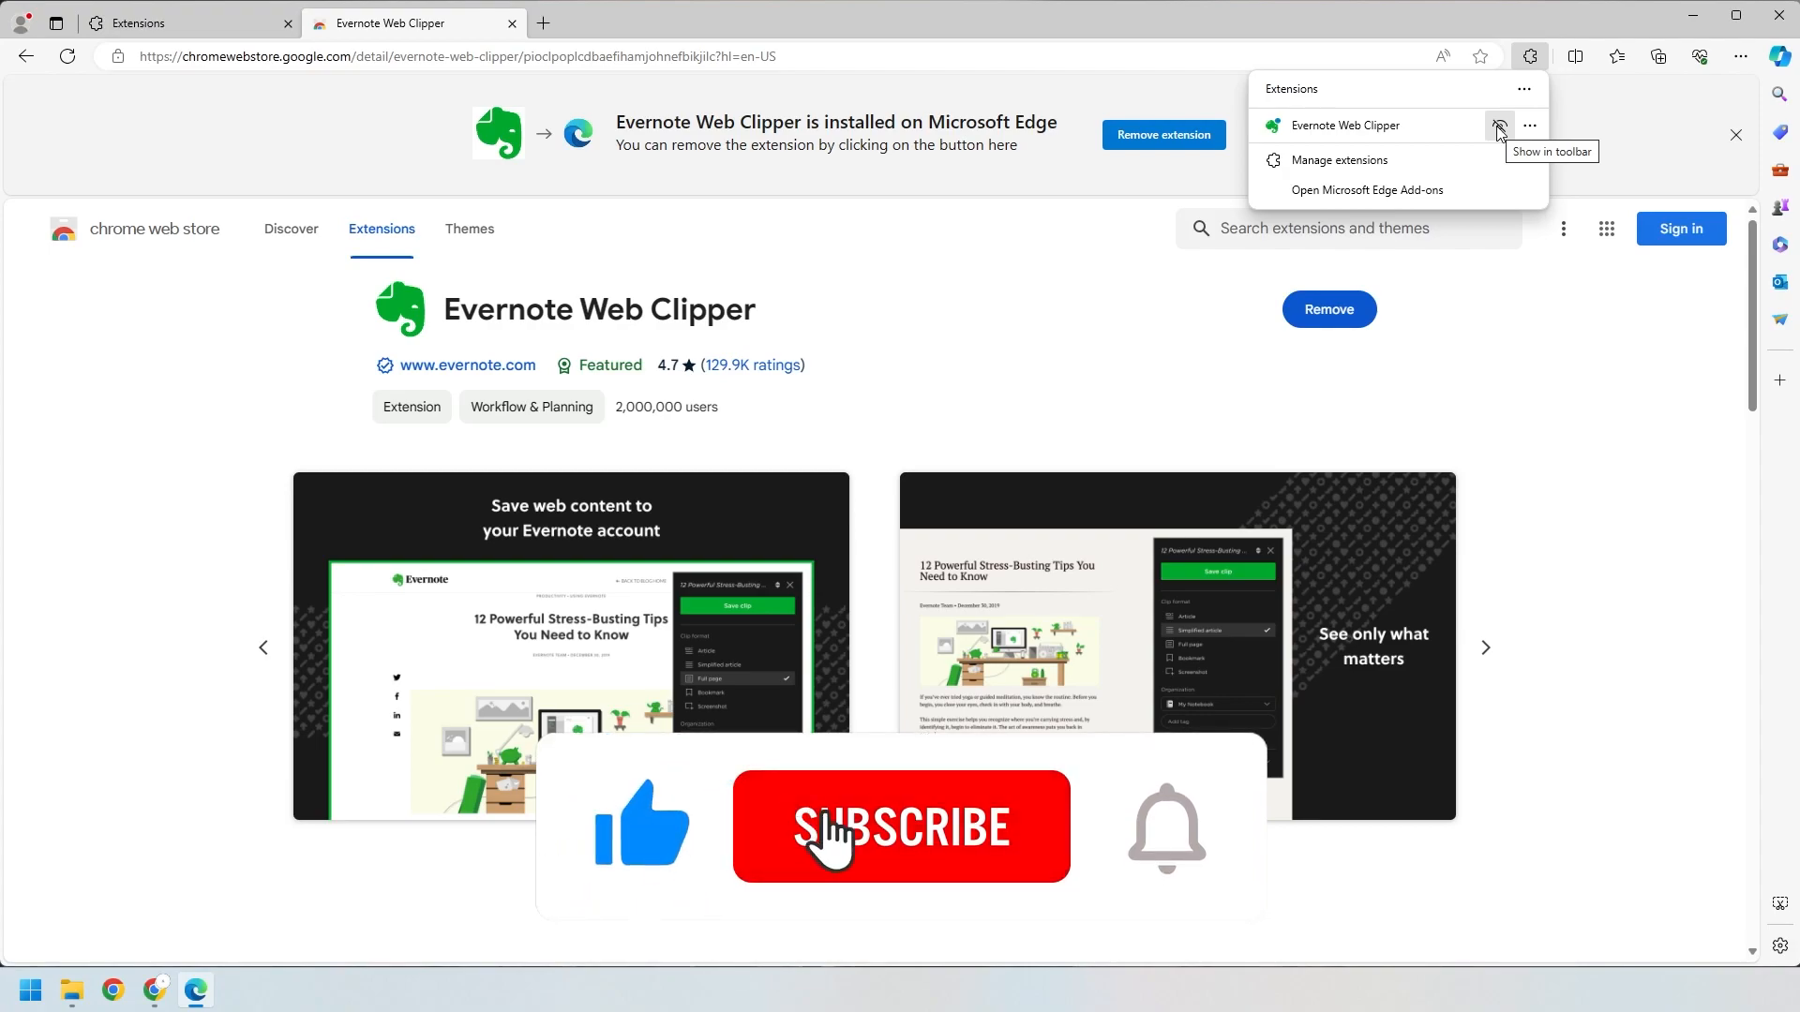
left_click(902, 827)
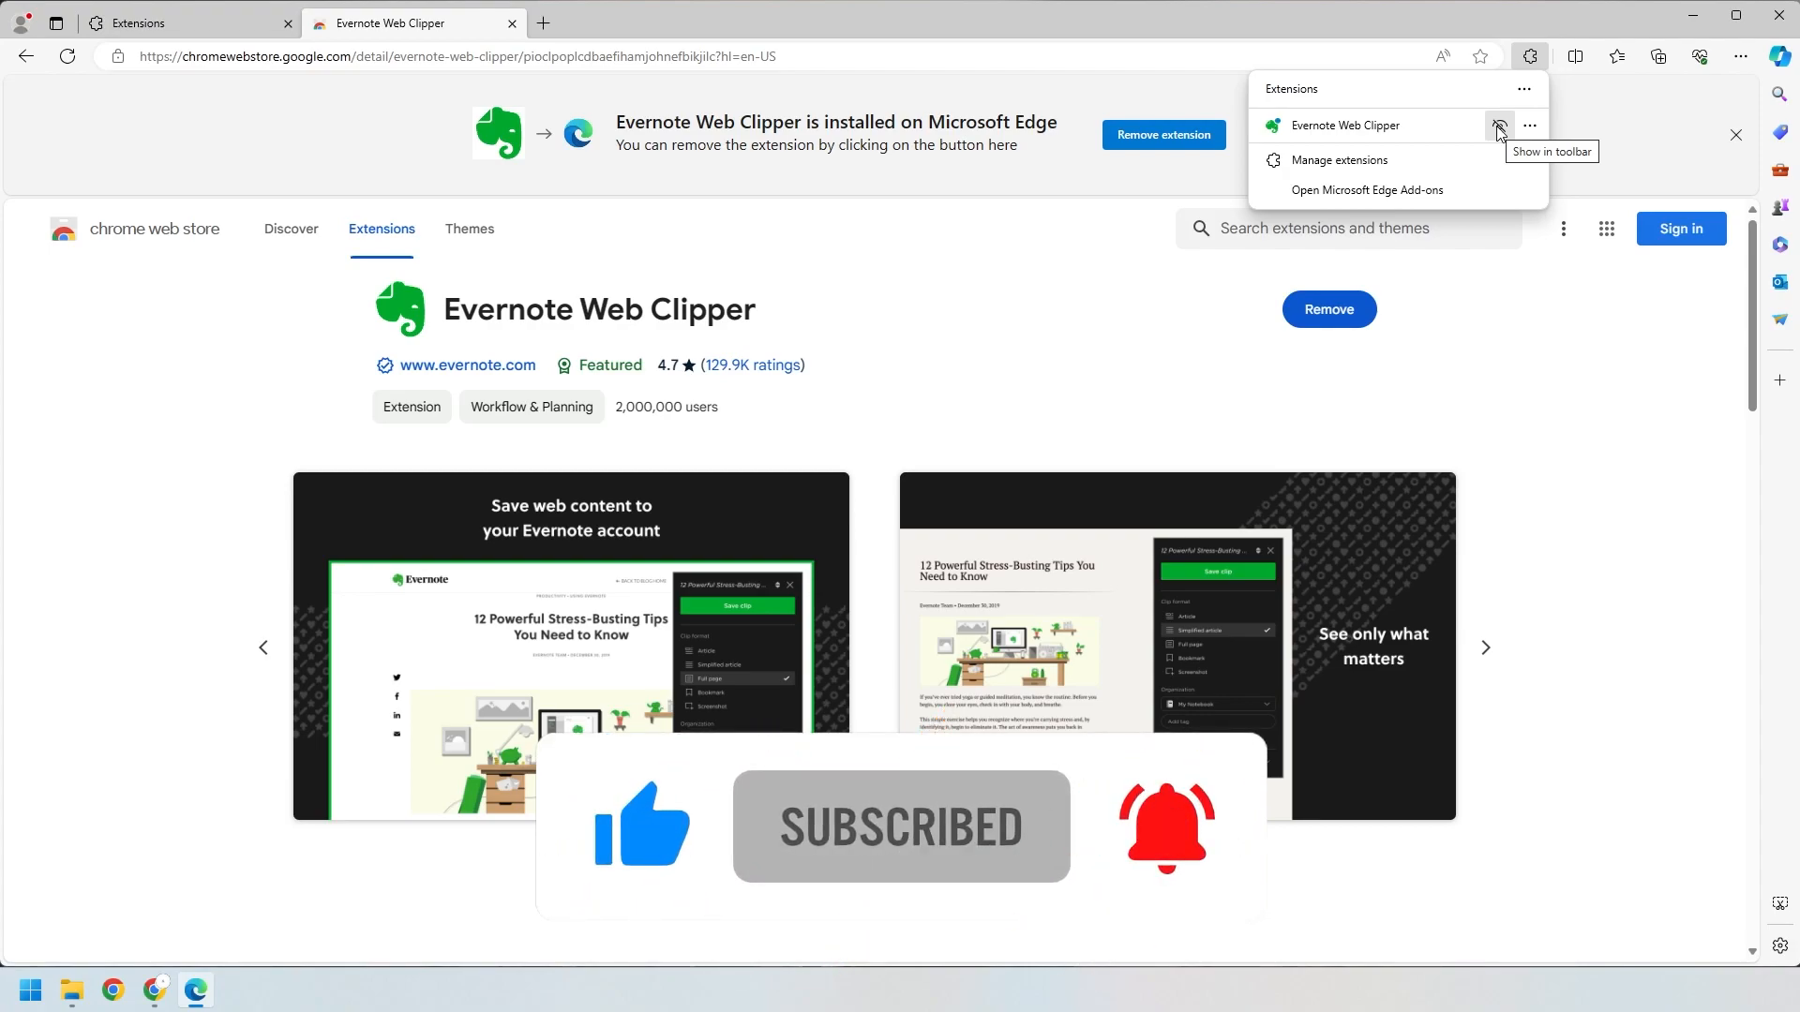